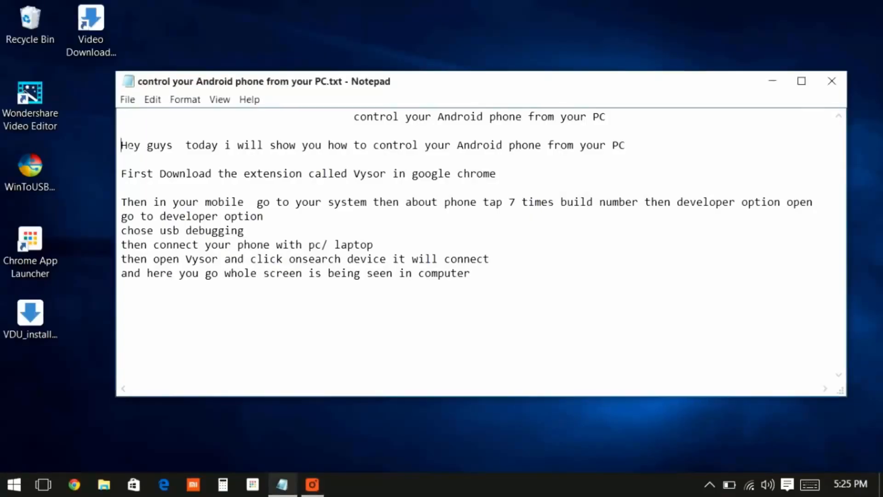
Step: Highlight the greeting and the Vysor-download step about Google Chrome in the tutorial notes
{"action": "left_click_drag", "start_coordinate": [121, 145], "coordinate": [393, 145]}
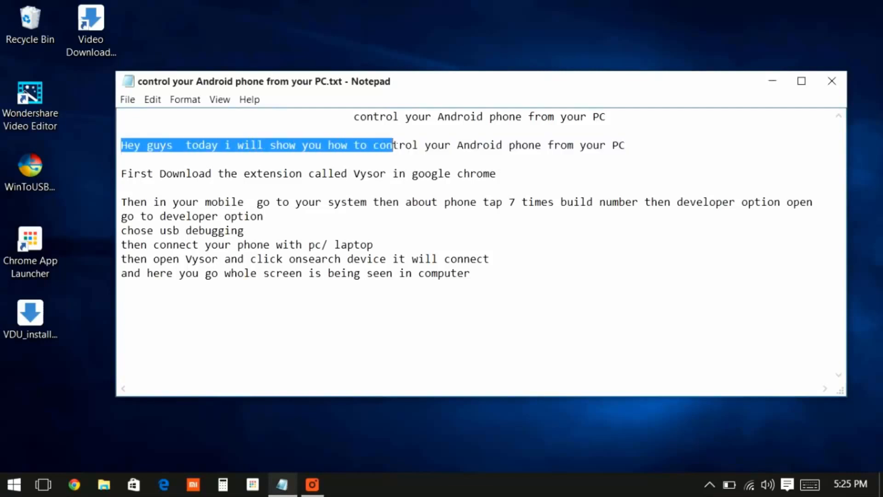
{"action": "left_click_drag", "start_coordinate": [392, 145], "coordinate": [625, 145]}
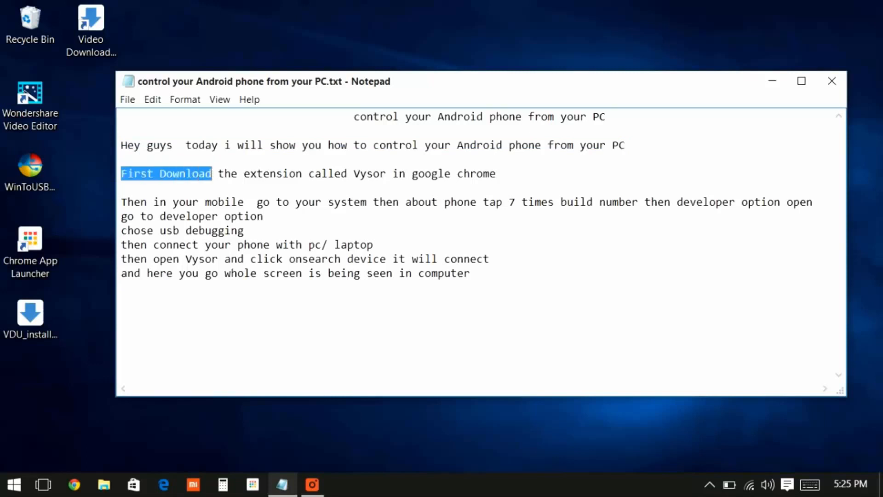
{"action": "left_click_drag", "start_coordinate": [211, 173], "coordinate": [389, 174]}
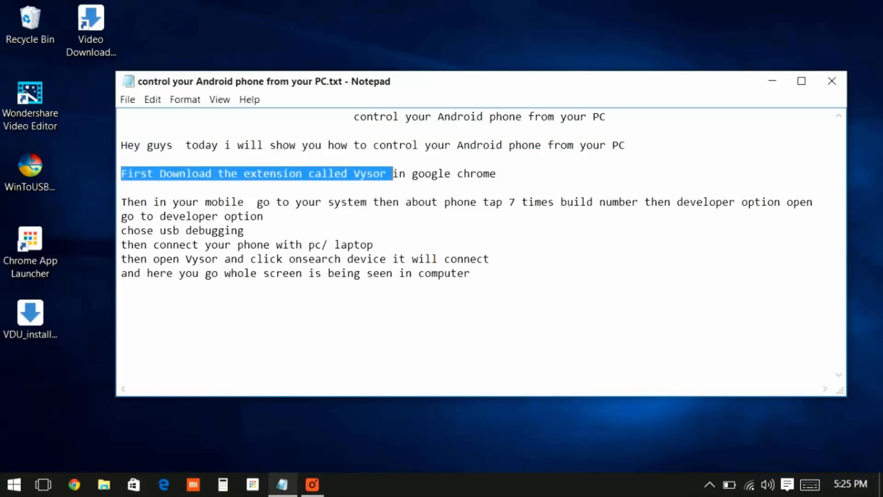
{"action": "double_click", "coordinate": [365, 173]}
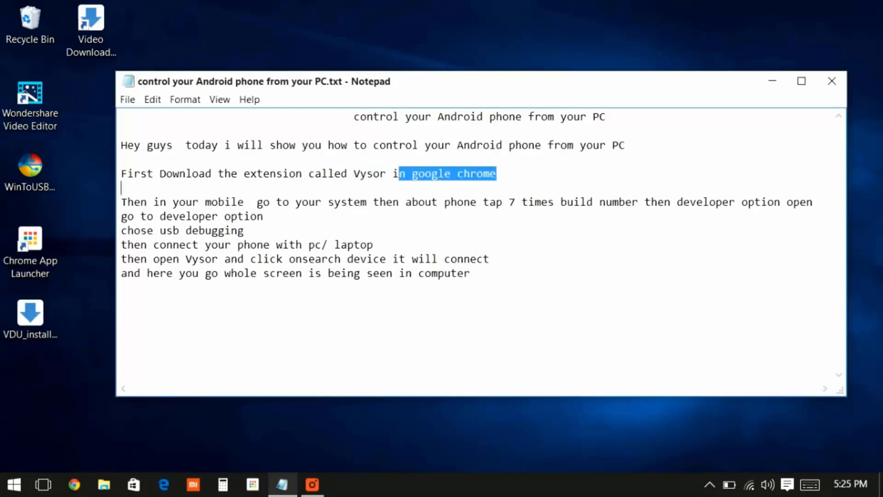
{"action": "double_click", "coordinate": [369, 173]}
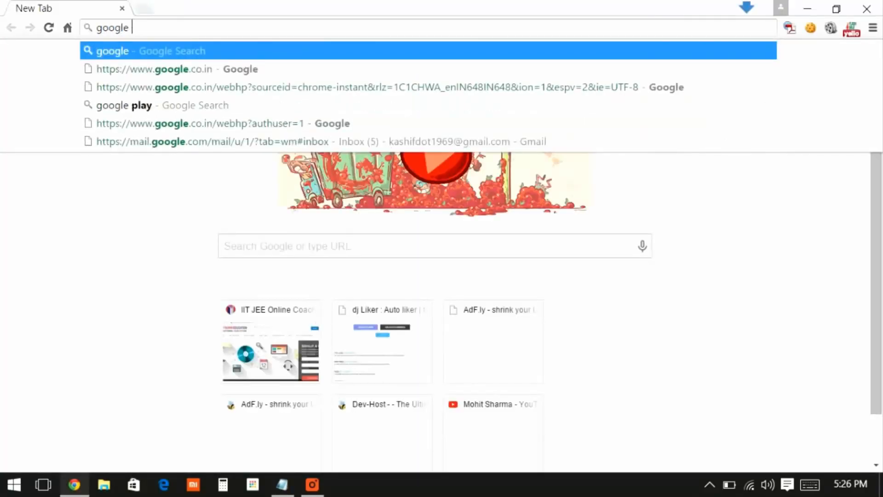
Step: Find Vysor in the Chrome Web Store, add it to Chrome, and show installed apps
{"action": "type", "text": "chrome store"}
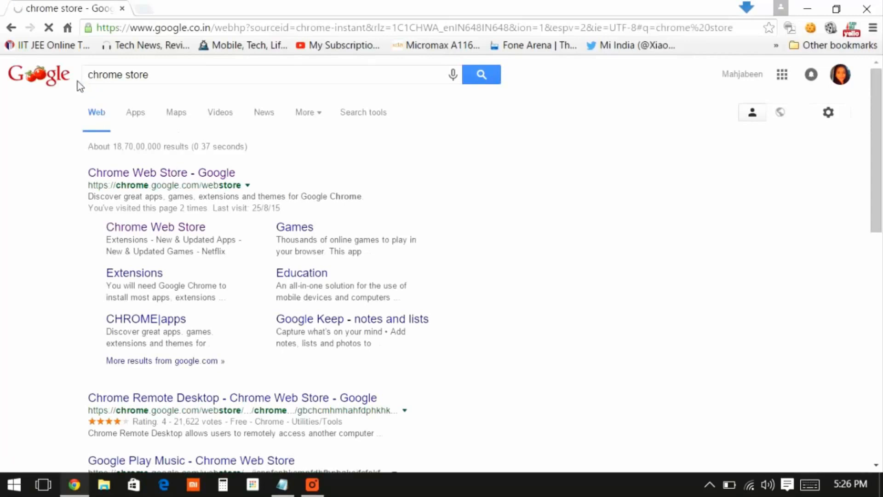
{"action": "left_click", "coordinate": [136, 173]}
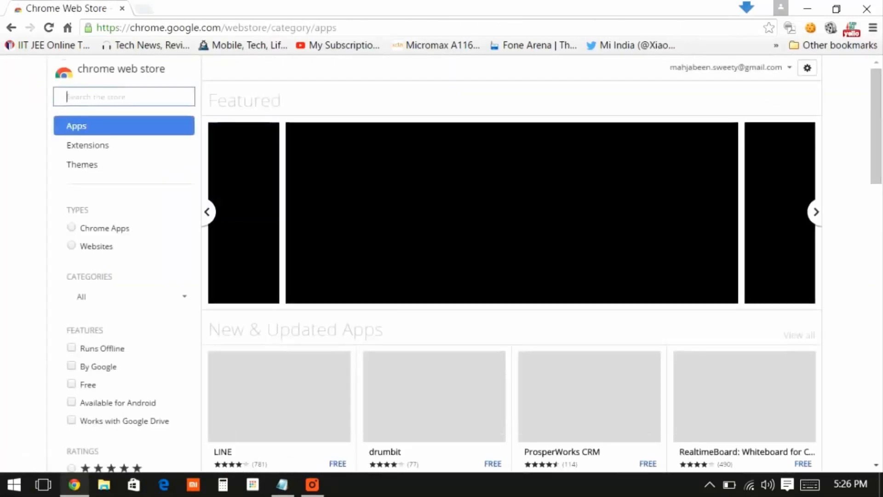
{"action": "type", "text": "Vysor"}
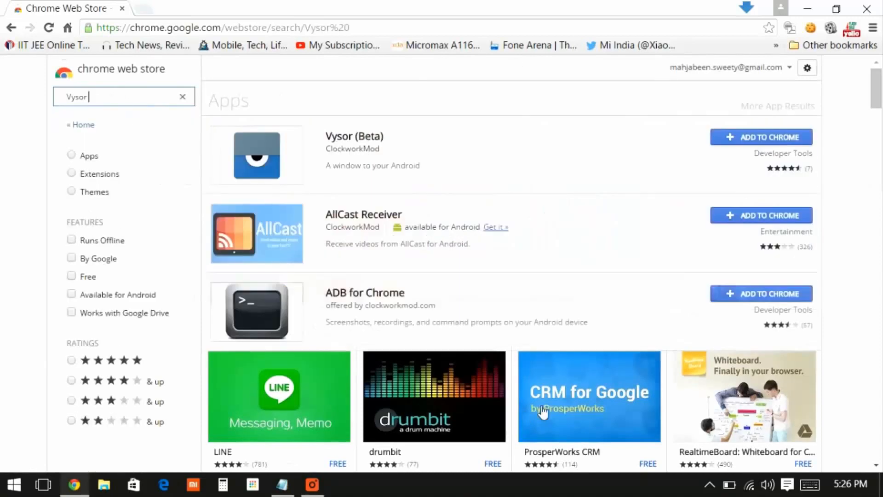
{"action": "left_click", "coordinate": [761, 138]}
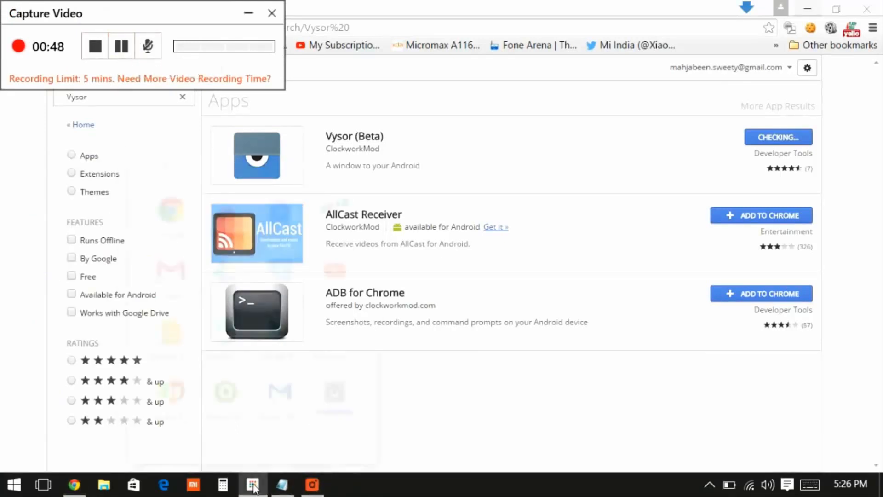
{"action": "left_click", "coordinate": [252, 484]}
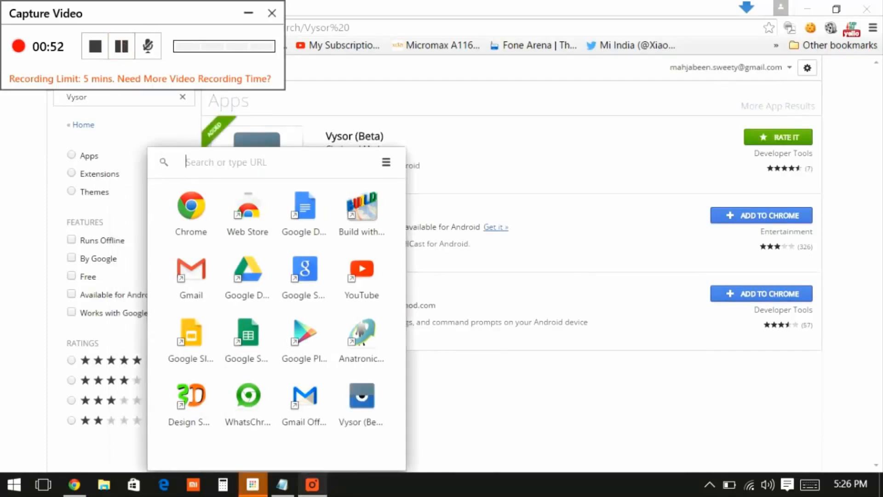
Step: Bring Notepad forward and highlight the step about connecting the phone
{"action": "left_click", "coordinate": [282, 484]}
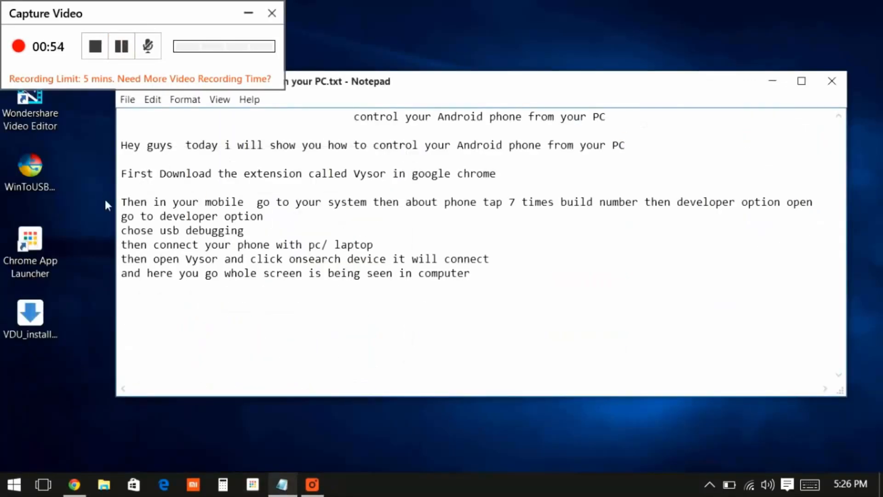
{"action": "left_click_drag", "start_coordinate": [121, 202], "coordinate": [321, 201]}
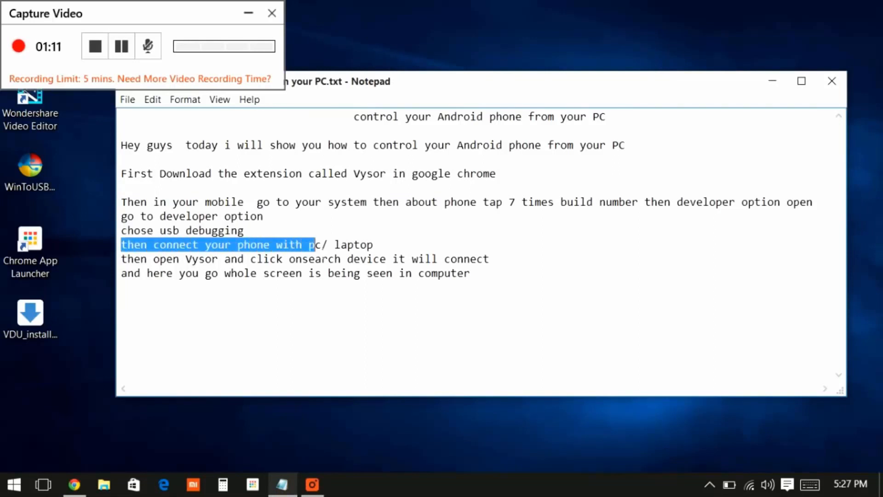
{"action": "left_click_drag", "start_coordinate": [315, 244], "coordinate": [375, 243]}
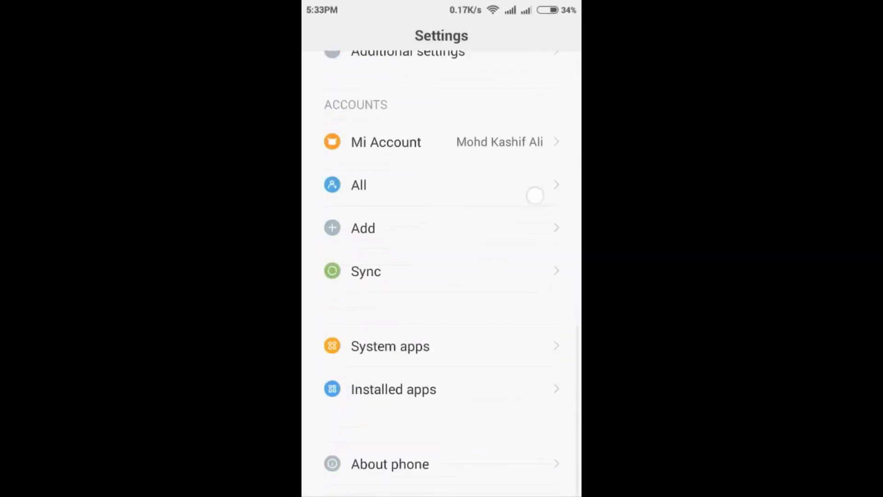
Step: Tap Build number in About phone, then open Developer options under Additional settings
{"action": "left_click", "coordinate": [390, 464]}
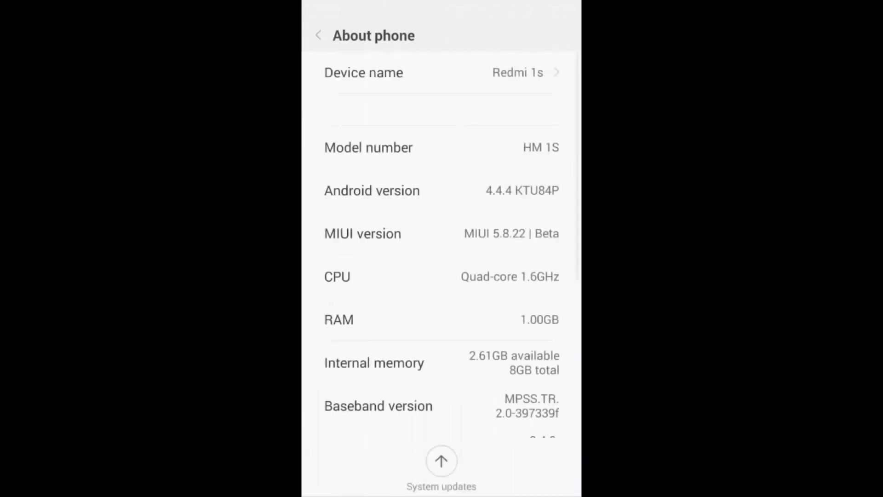
{"action": "left_click", "coordinate": [511, 233]}
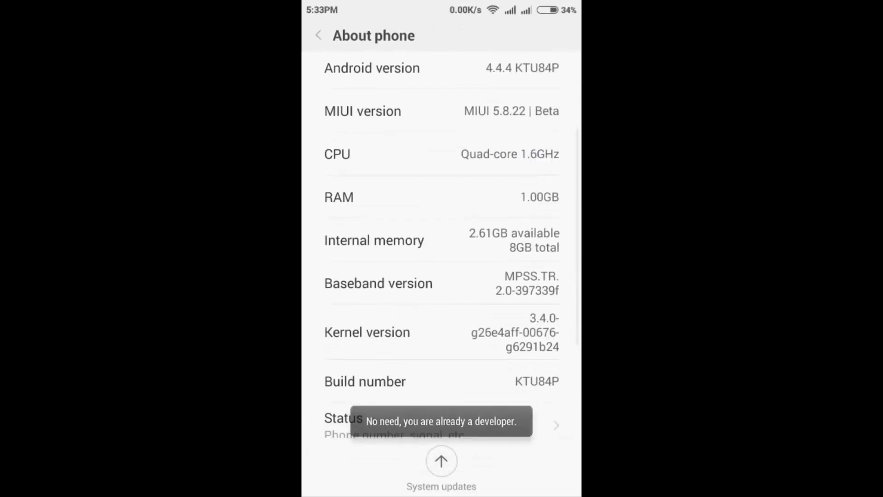
{"action": "left_click", "coordinate": [442, 381]}
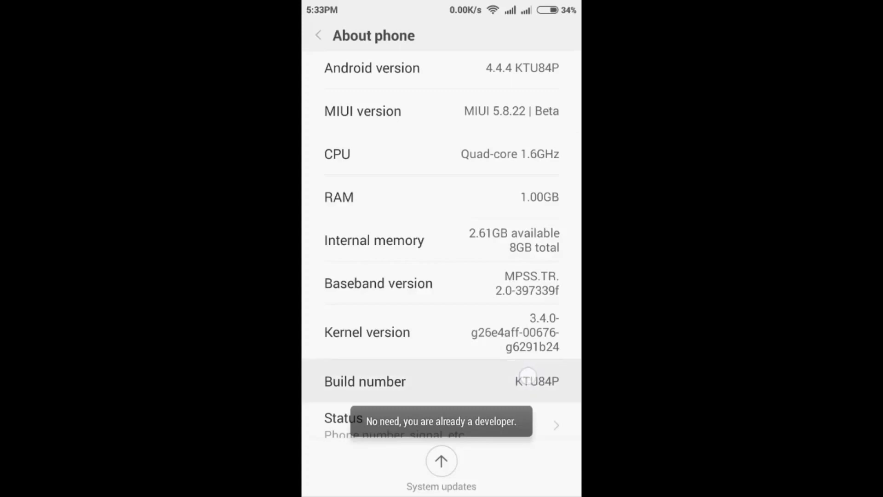
{"action": "left_click", "coordinate": [318, 35]}
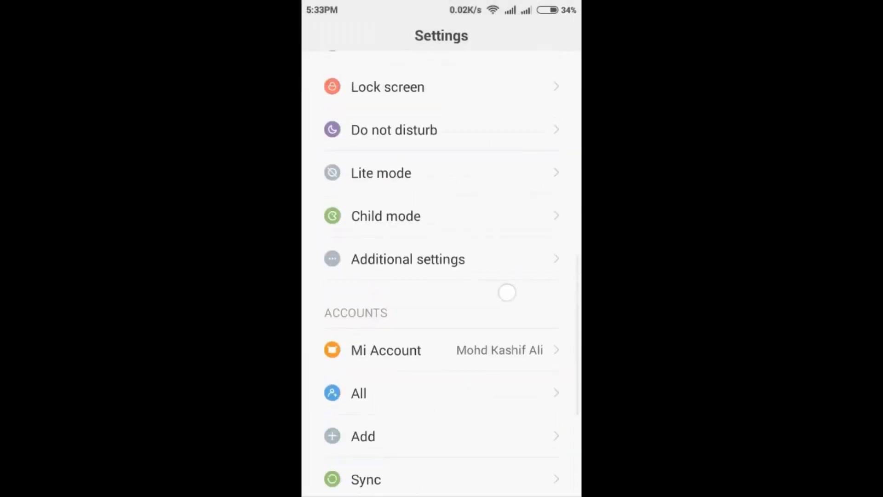
{"action": "left_click", "coordinate": [407, 259]}
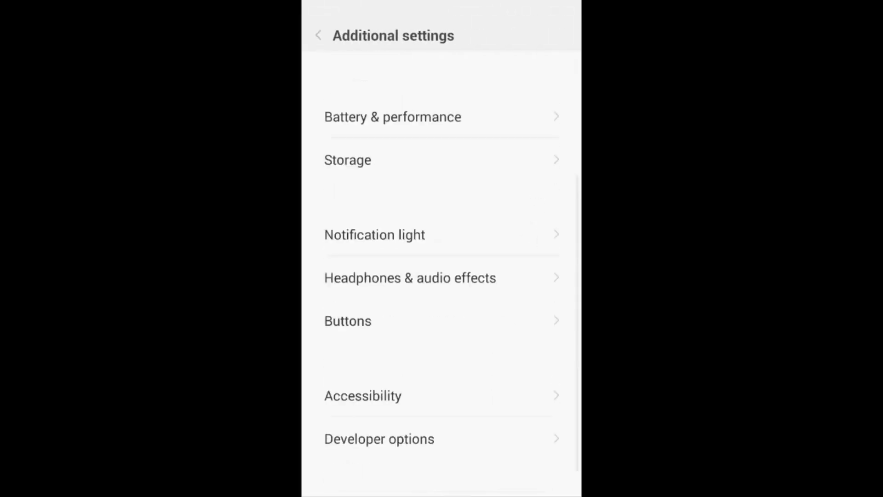
{"action": "left_click", "coordinate": [379, 439]}
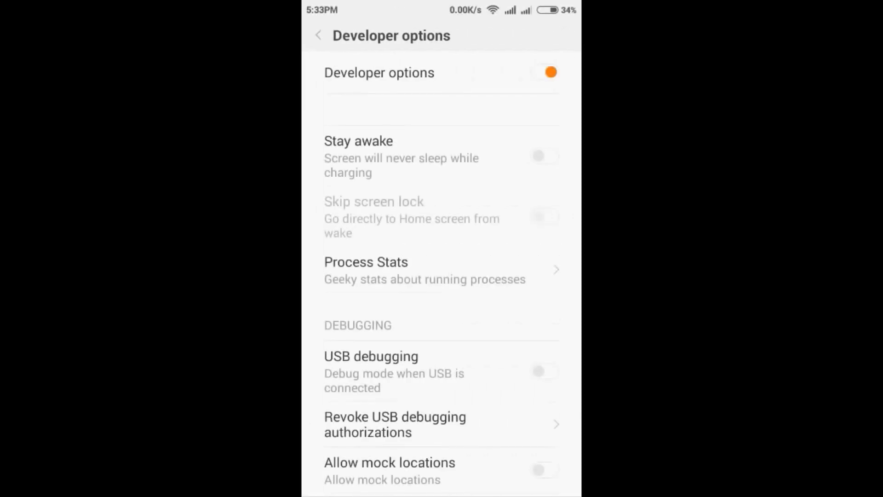
{"action": "scroll", "scroll_direction": "down", "scroll_amount": 3}
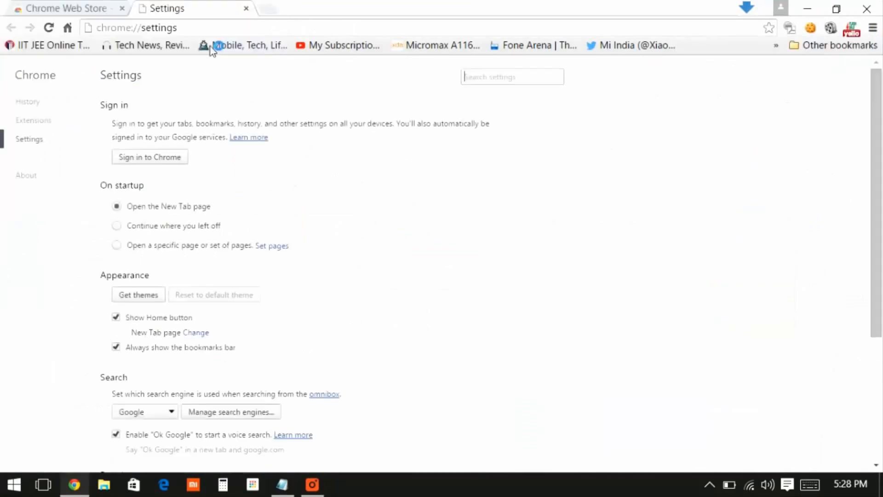
Step: Show Chrome's Extensions page and scroll through the installed extensions
{"action": "left_click", "coordinate": [33, 120]}
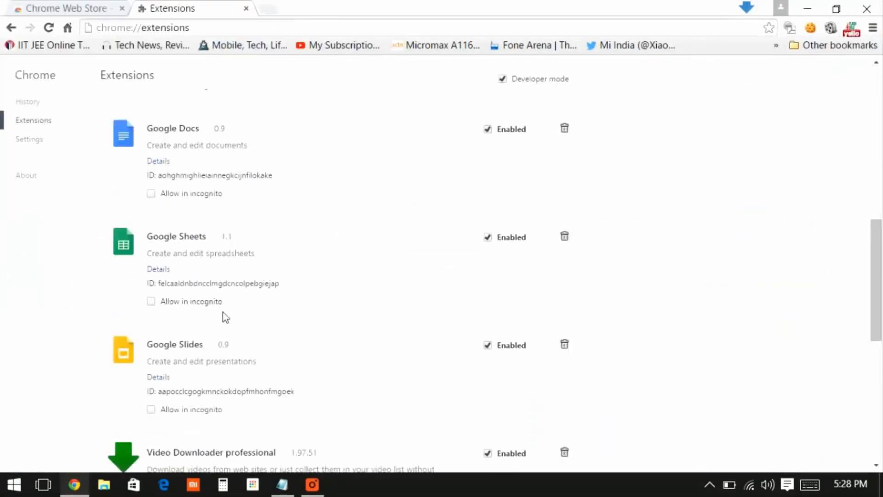
{"action": "scroll", "scroll_direction": "down", "scroll_amount": 3}
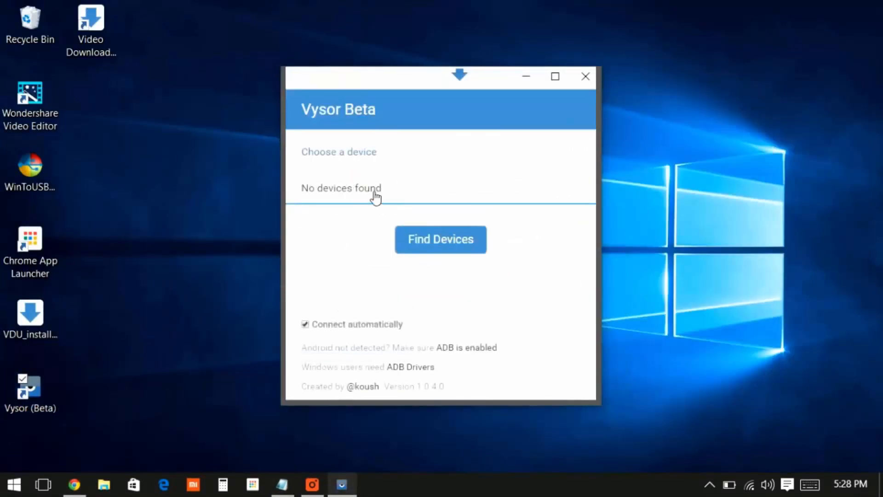
Step: Search for devices and select the Xiaomi HM 1SW phone to mirror
{"action": "left_click", "coordinate": [441, 238]}
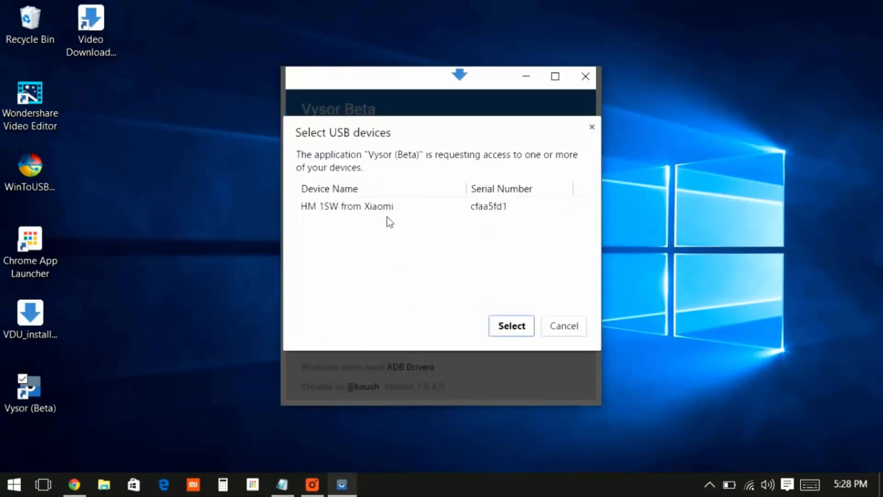
{"action": "left_click", "coordinate": [563, 325]}
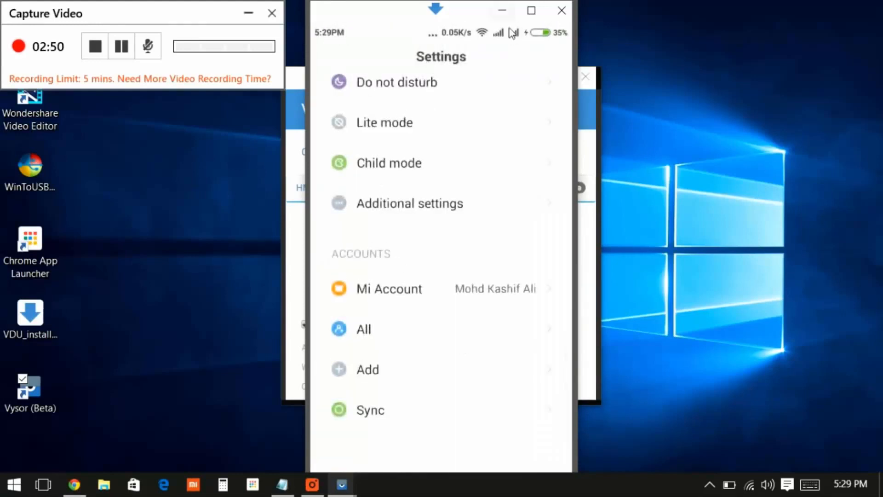
Step: Open the mirrored phone's Security app and start its Check scan
{"action": "scroll", "scroll_direction": "down", "scroll_amount": 3}
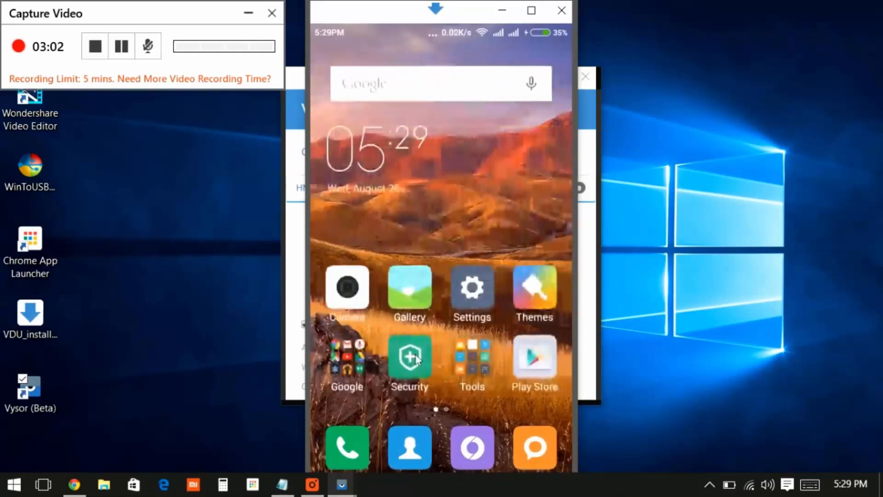
{"action": "left_click", "coordinate": [409, 358]}
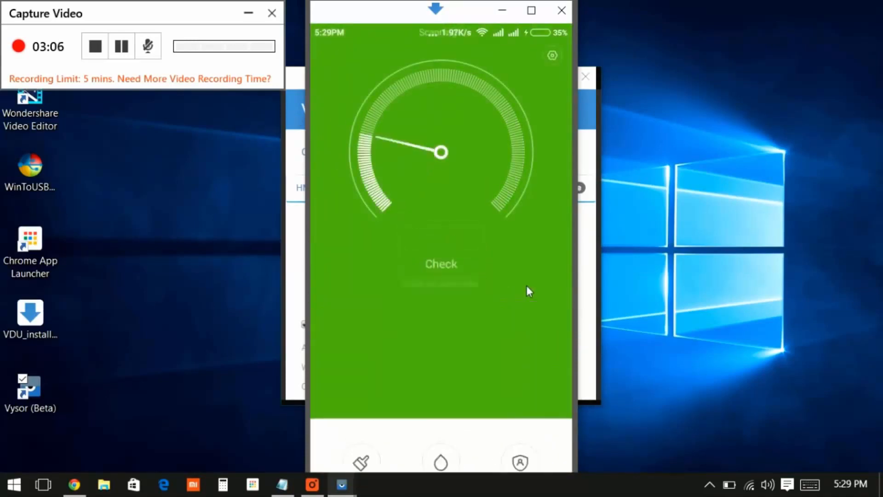
{"action": "left_click", "coordinate": [441, 263]}
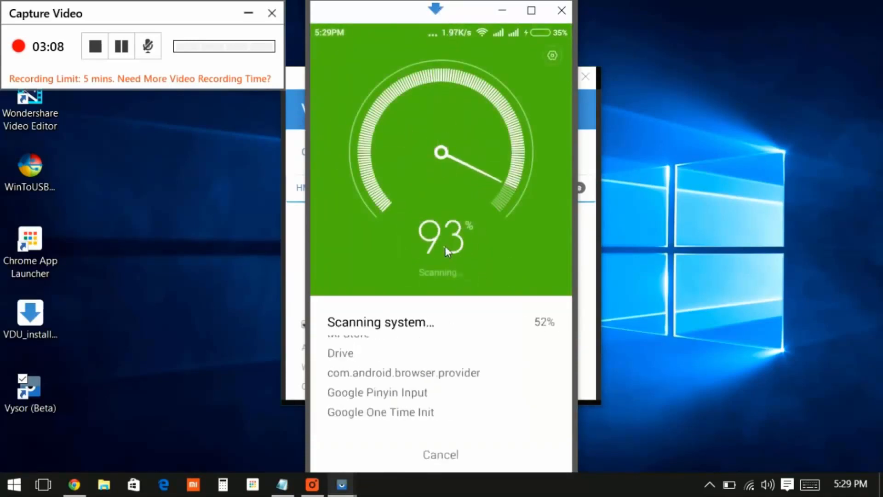